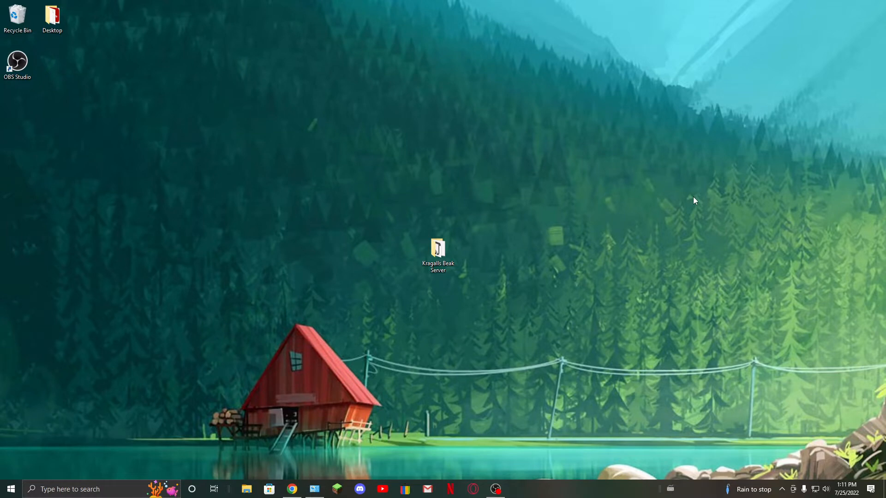
pyautogui.moveTo(476, 261)
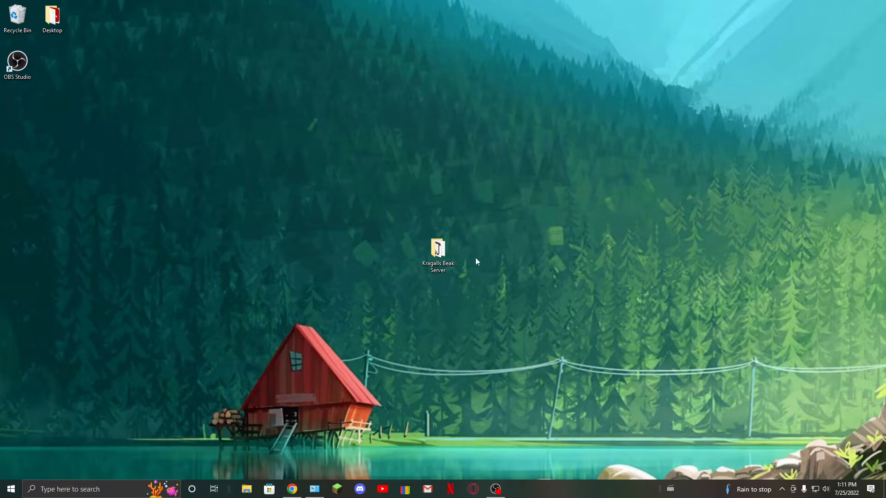
# Launch spigot-1.19.jar from the Kragalls Beak Server folder and dismiss the JNI and Java exception errors.
pyautogui.doubleClick(438, 248)
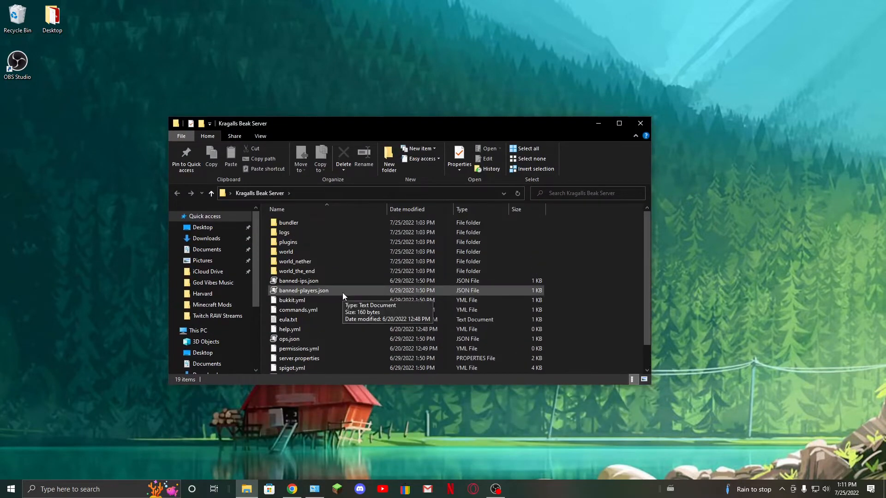
pyautogui.scroll(-3)
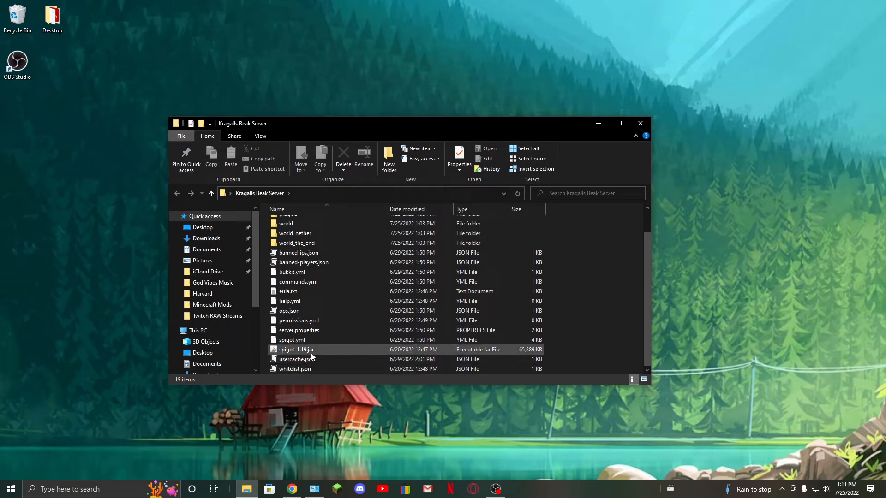
pyautogui.moveTo(296, 349)
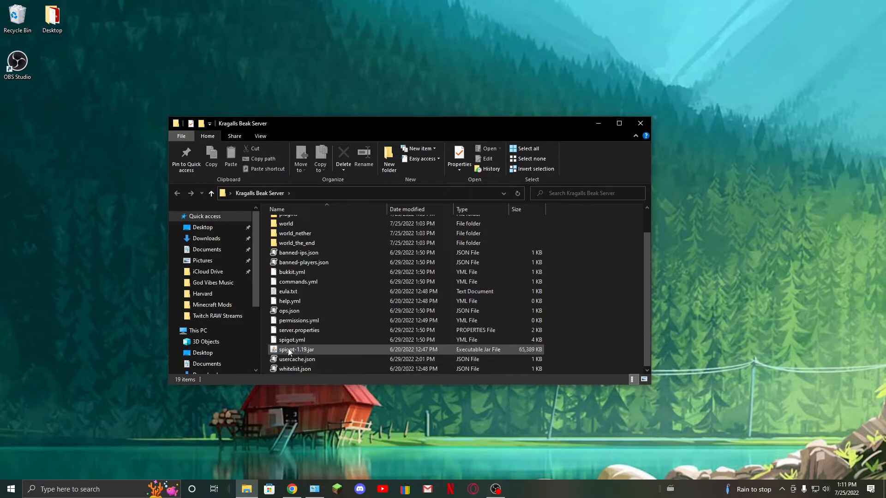
pyautogui.moveTo(295, 349)
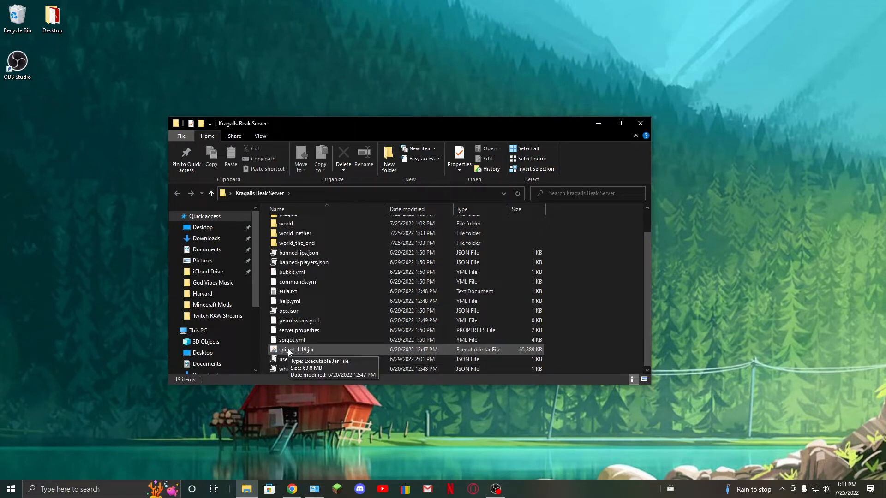
pyautogui.doubleClick(296, 349)
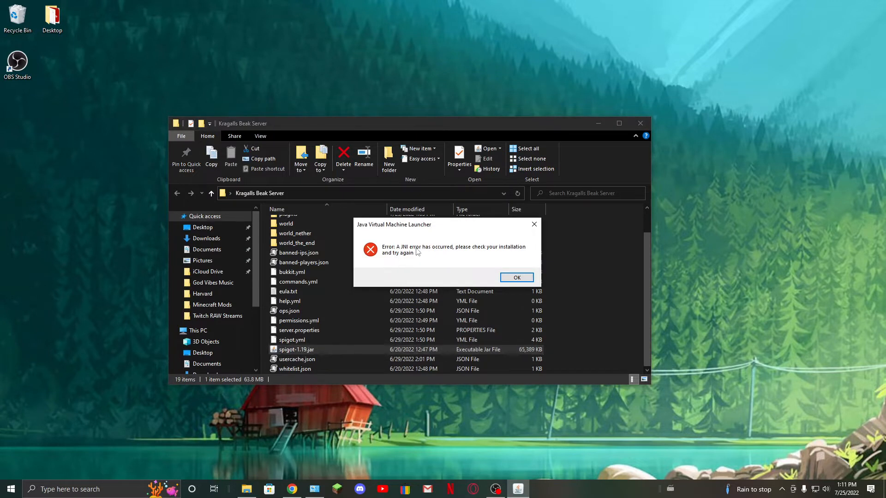
pyautogui.click(516, 278)
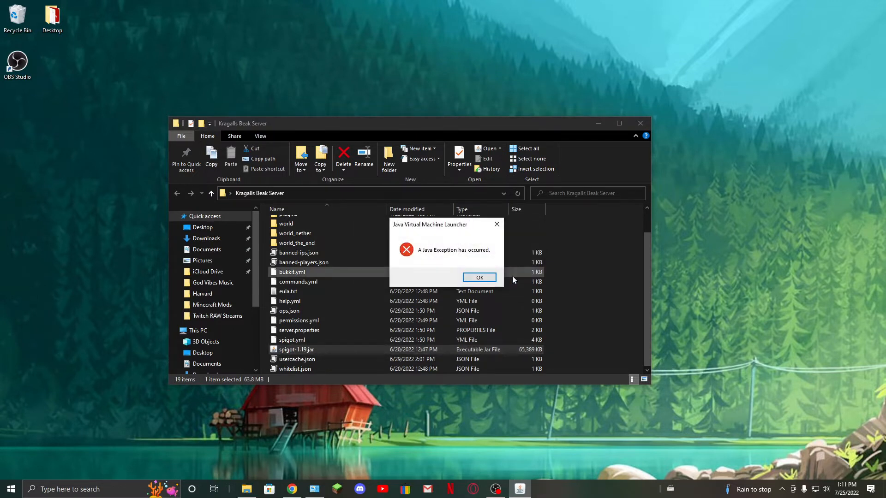
pyautogui.click(479, 277)
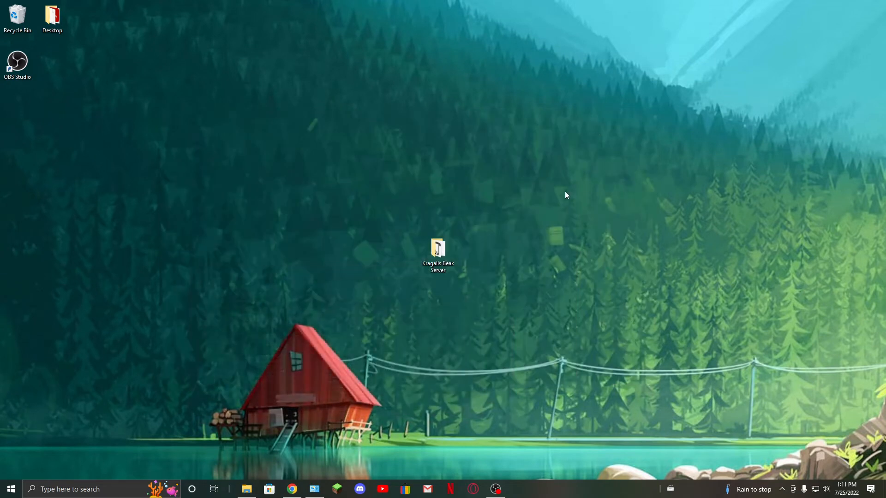
pyautogui.moveTo(389, 306)
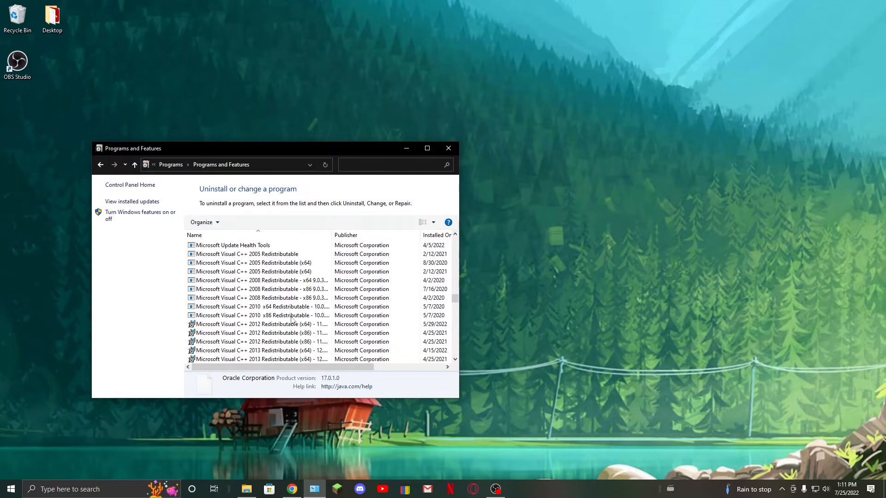
# Scroll the Programs and Features list to check the installed Java versions.
pyautogui.scroll(-3)
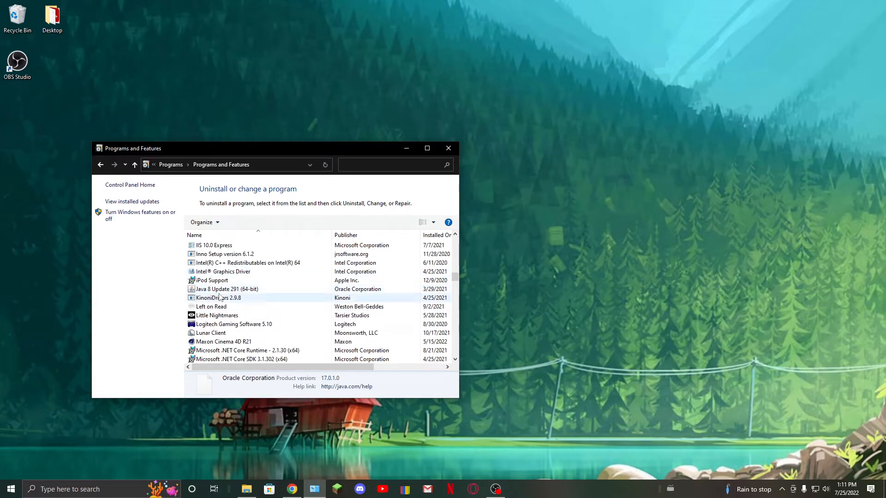
pyautogui.click(448, 148)
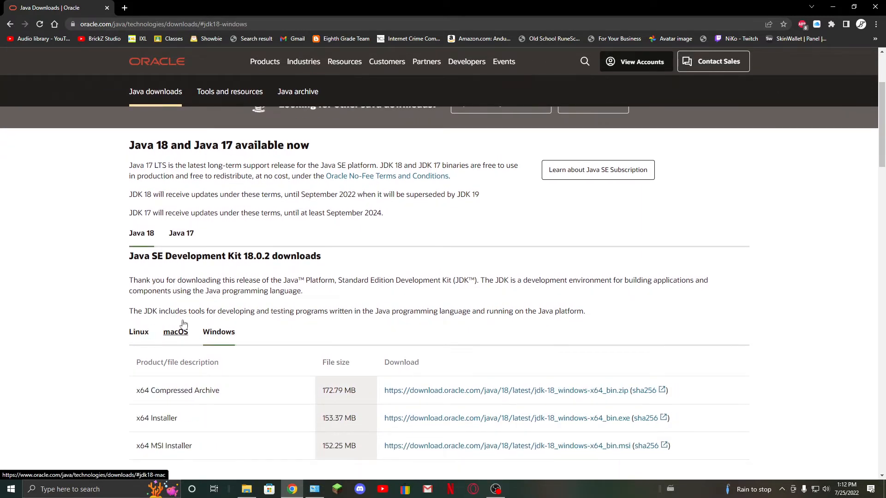
# Download the Windows x64 JDK 18 installer from Oracle Java Downloads.
pyautogui.scroll(-3)
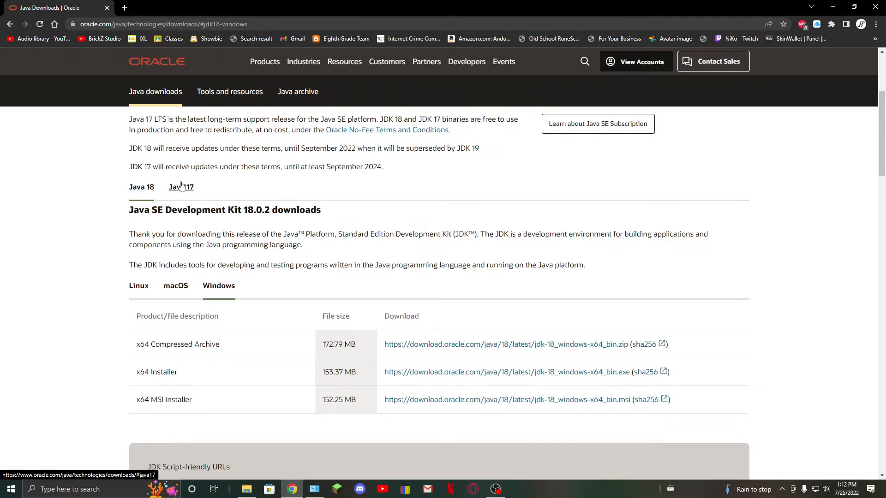
pyautogui.moveTo(320, 242)
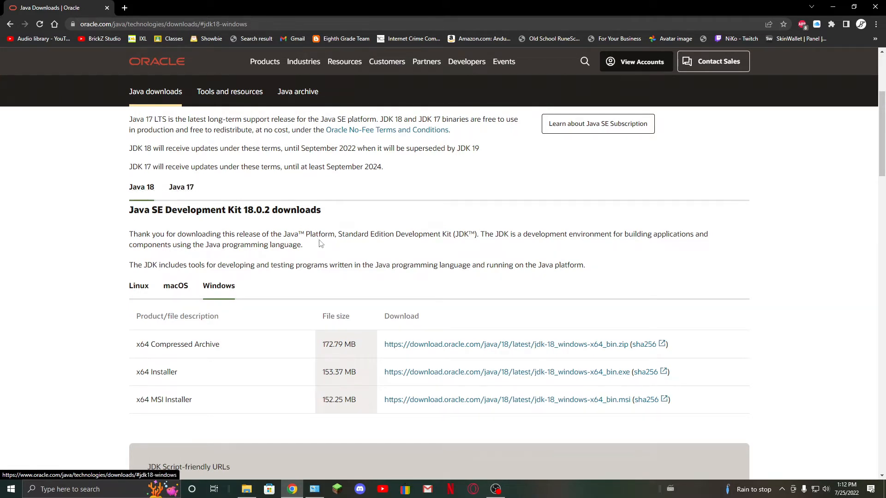
pyautogui.scroll(-3)
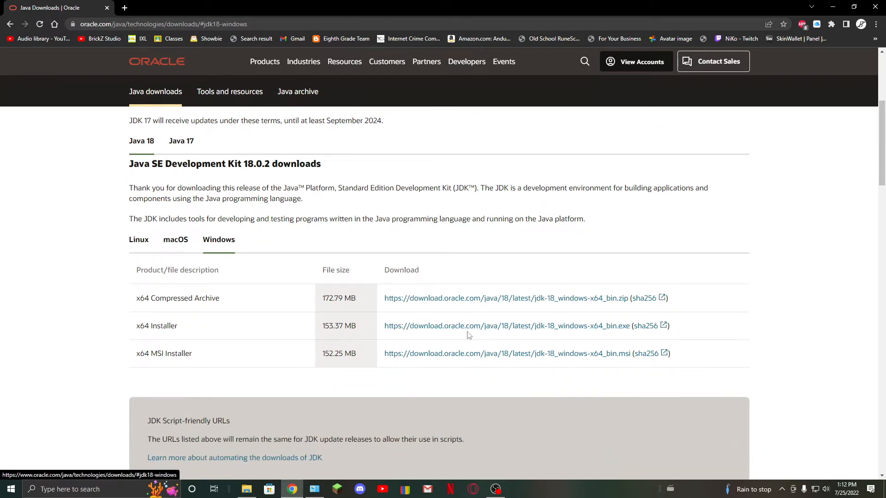
pyautogui.click(506, 326)
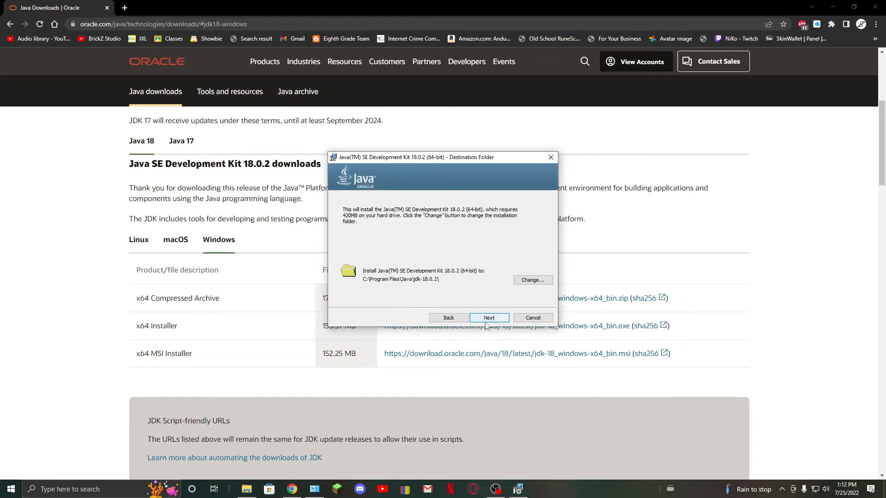
# Install JDK 18.0.2 into the default folder and finish the installer.
pyautogui.click(489, 318)
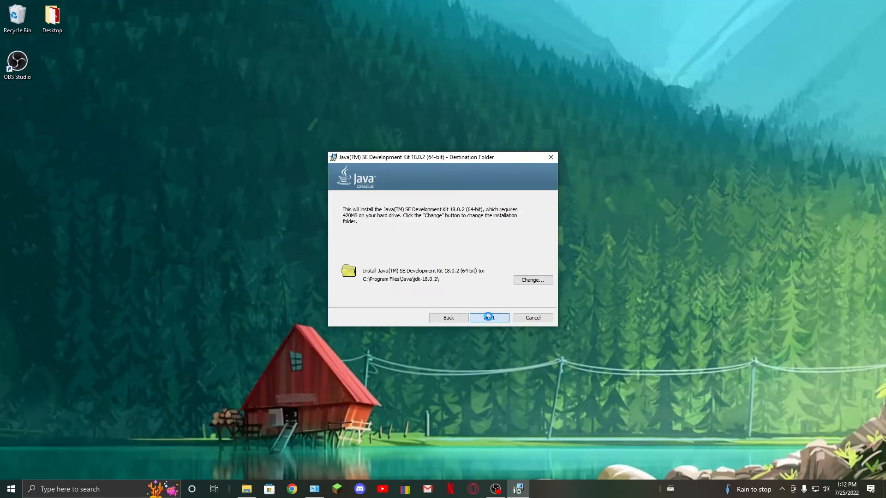
pyautogui.click(489, 317)
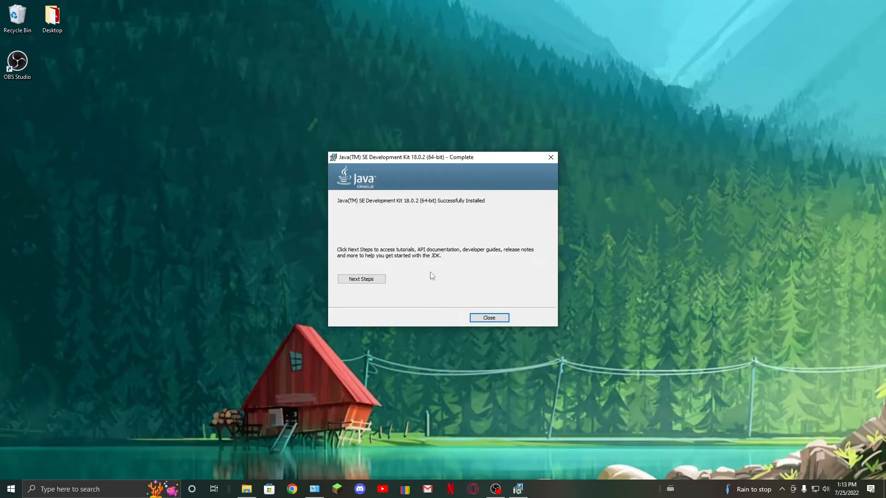
pyautogui.click(489, 317)
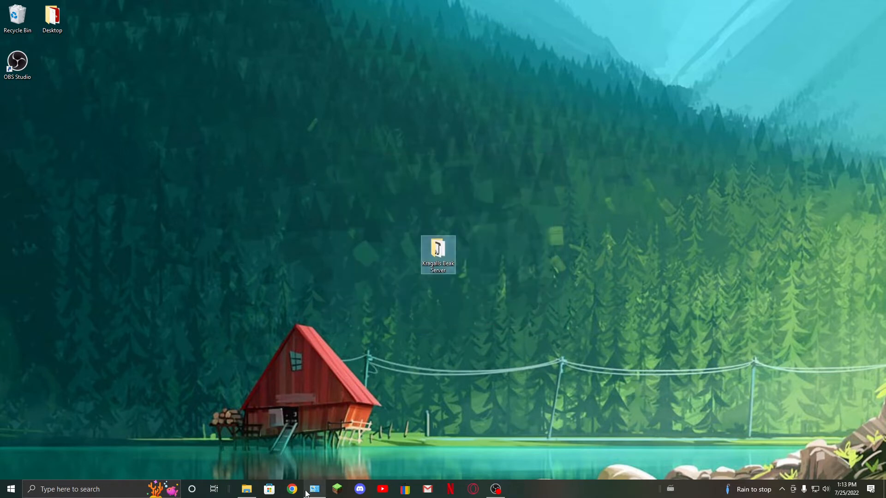
# Confirm the Java SE Development Kit 18.0.2 entry in Programs and Features.
pyautogui.click(315, 490)
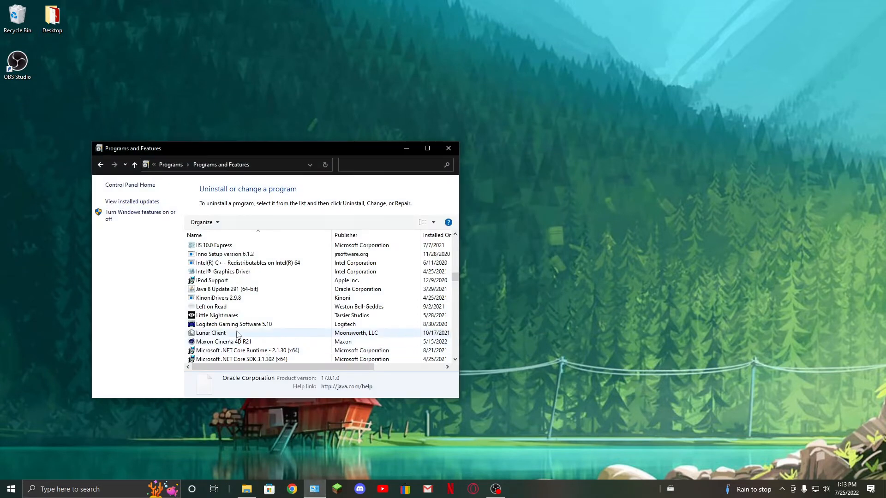
pyautogui.click(246, 298)
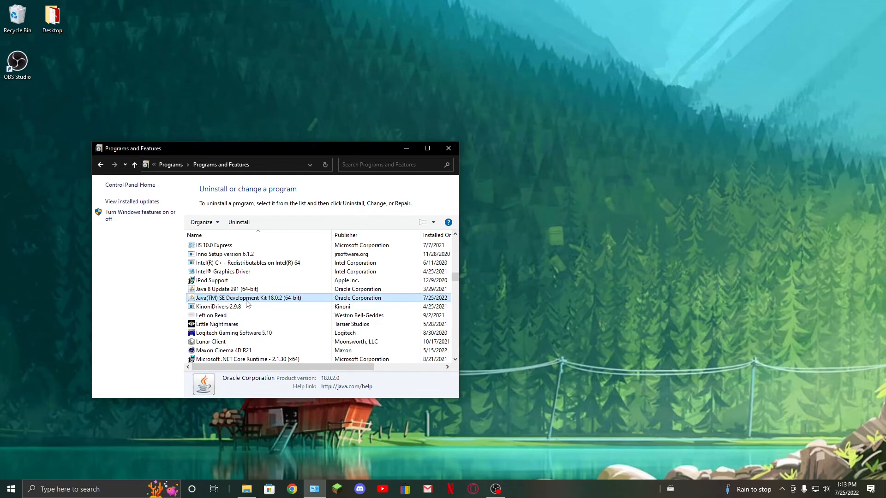
pyautogui.moveTo(294, 299)
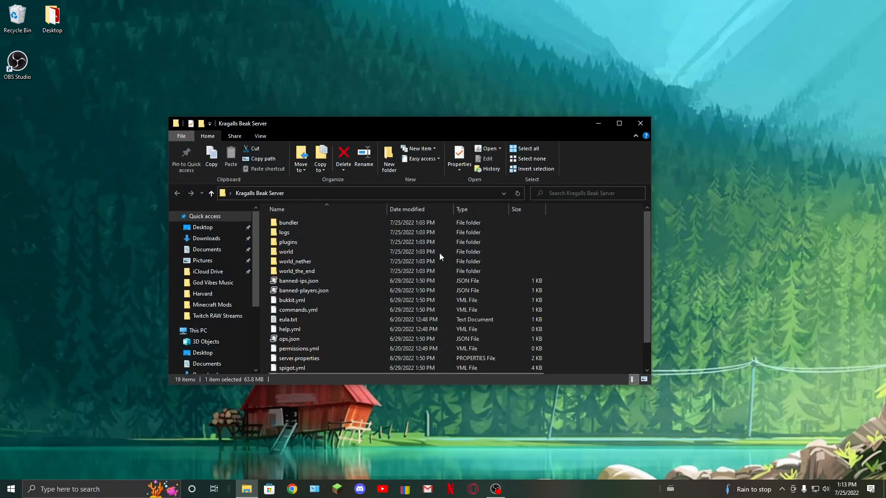
# Relaunch spigot-1.19.jar and allow the Java binary through Windows Defender Firewall.
pyautogui.scroll(-3)
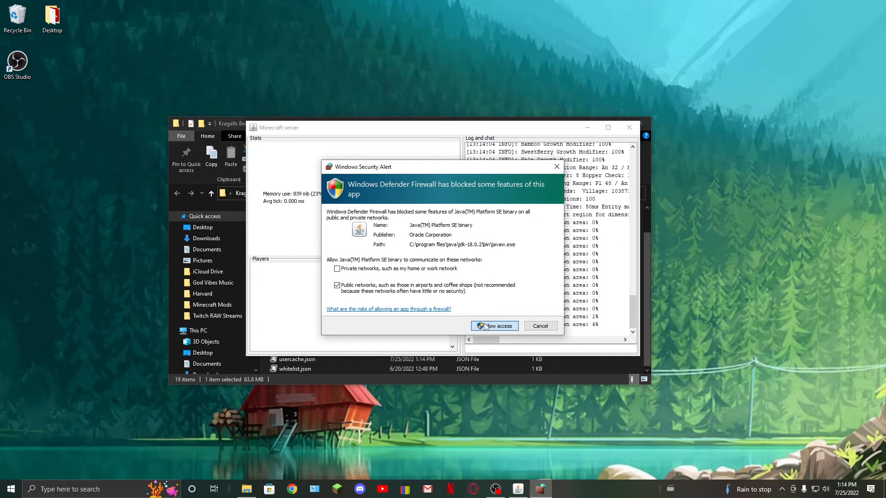
pyautogui.click(493, 325)
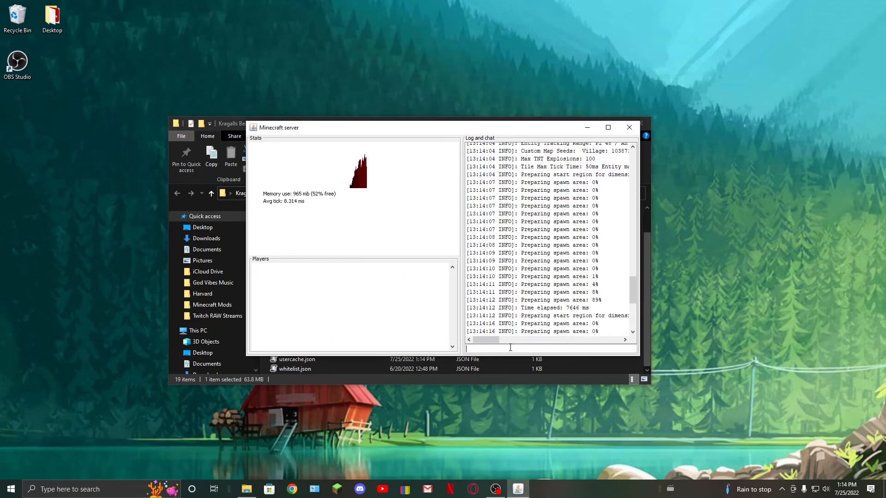